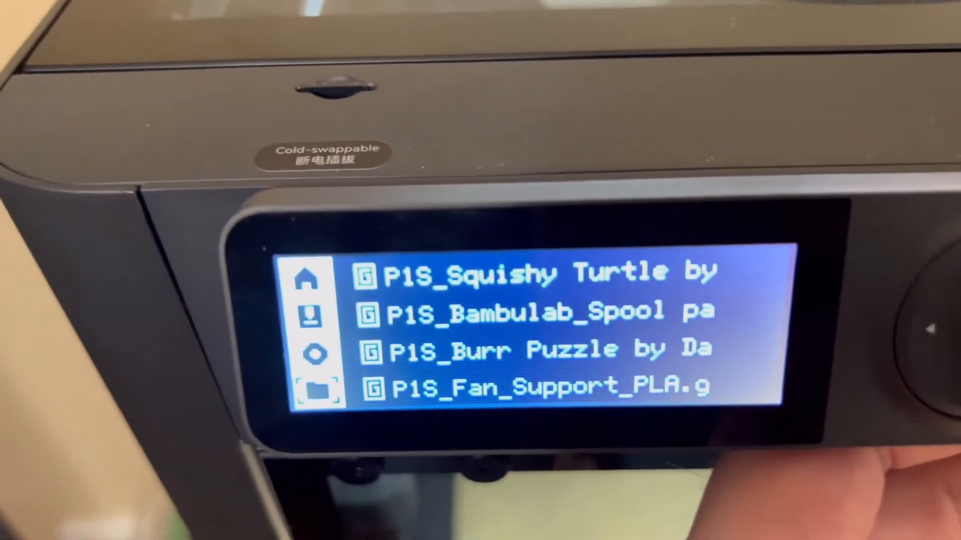
Launch Bambu Studio from its shortcut on the Windows desktop
scroll(down, 3)
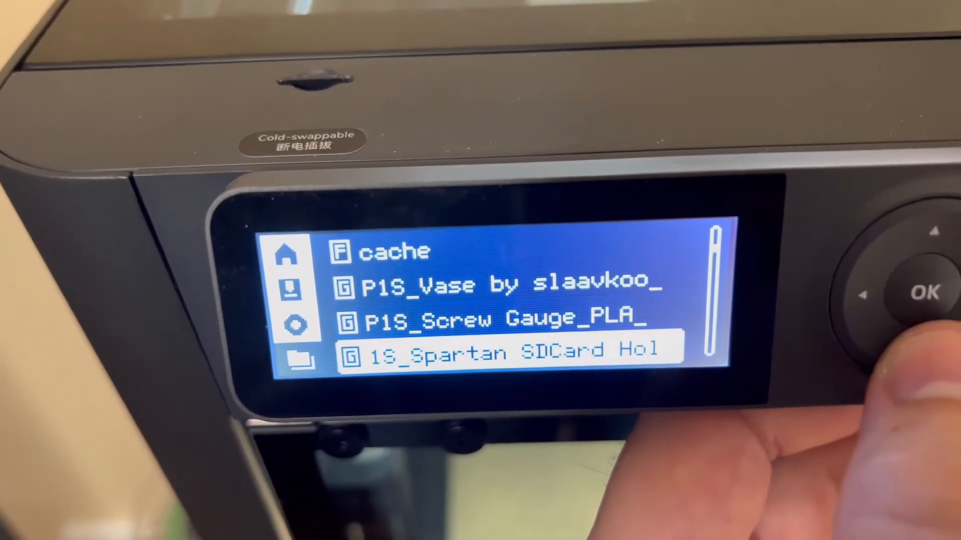
scroll(down, 3)
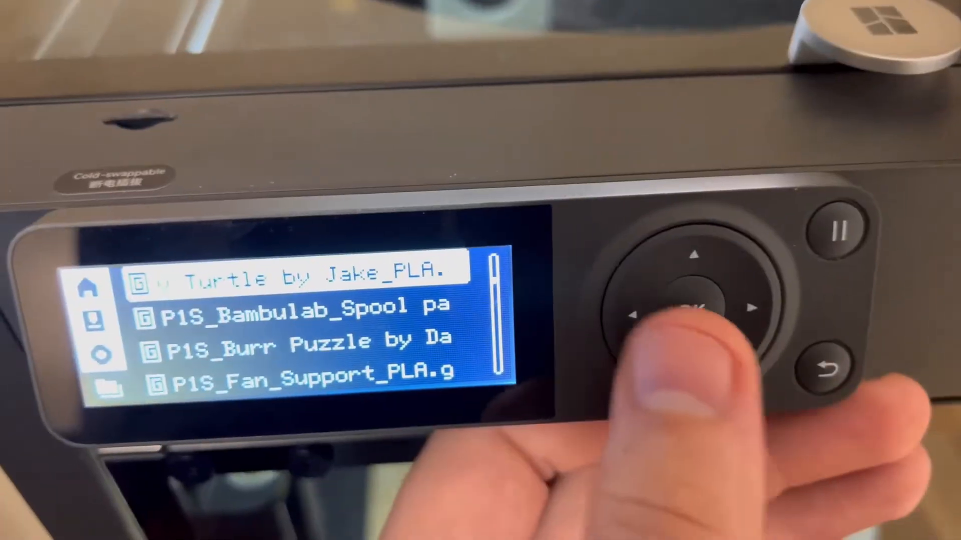
click(693, 300)
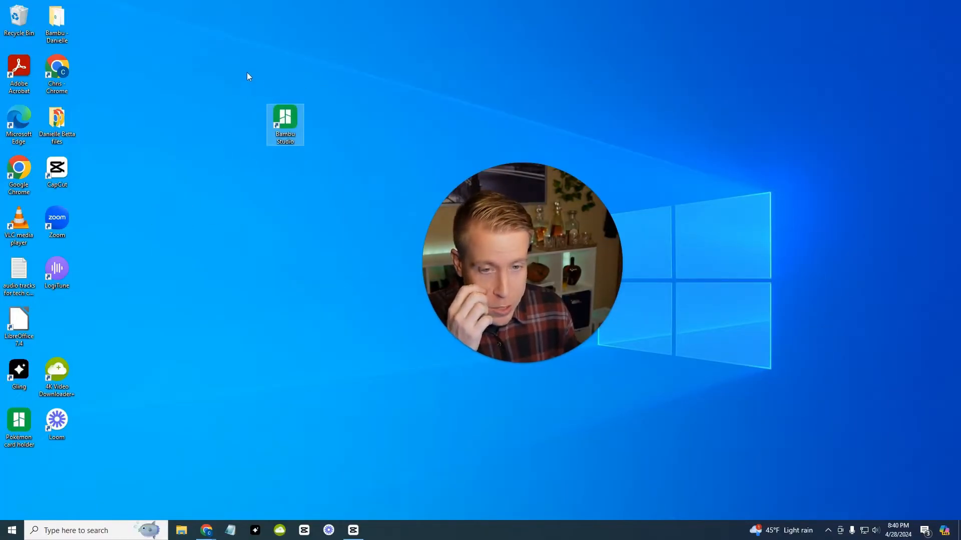
double_click(284, 119)
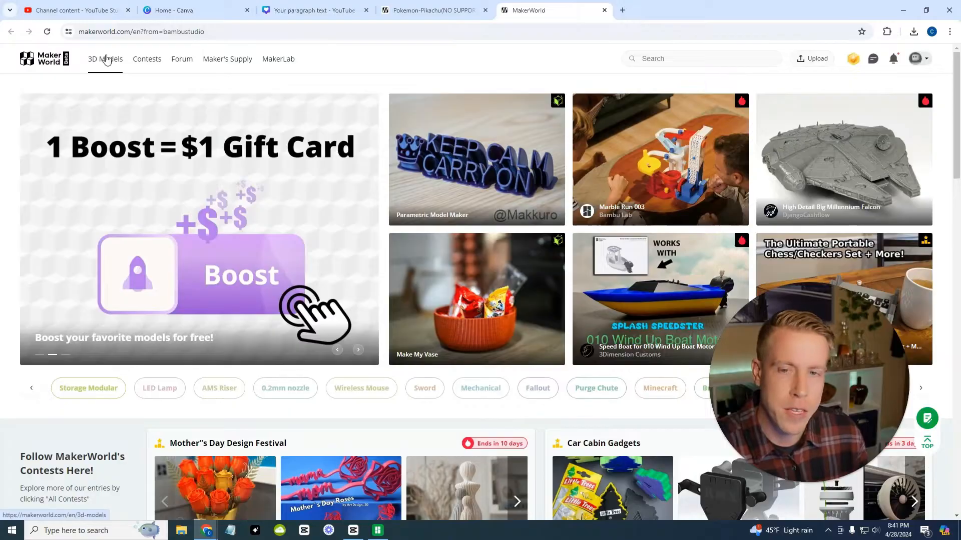
Search 3D Models for 'pokemon', open Pokemon-Pikachu (NO SUPPORT), and show its download options
click(105, 59)
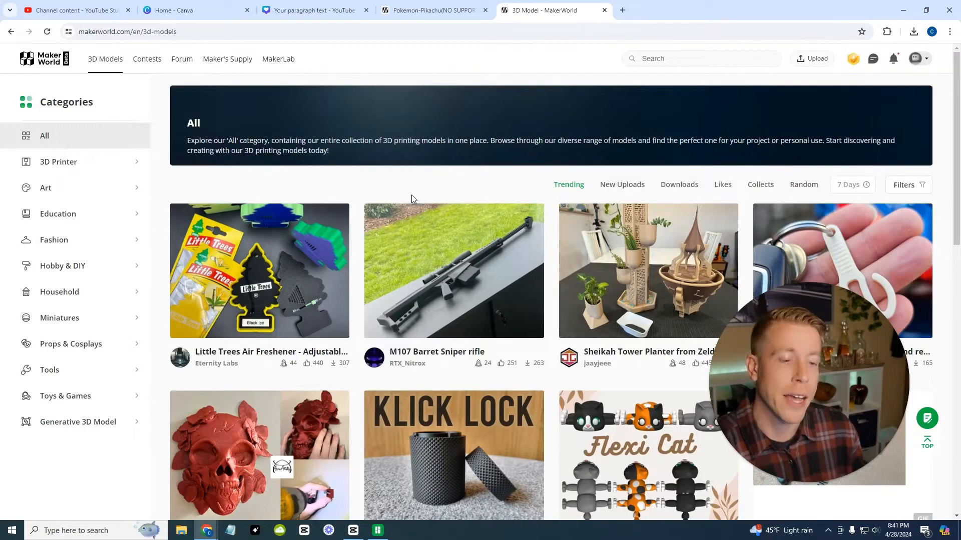
mouse_move(420, 209)
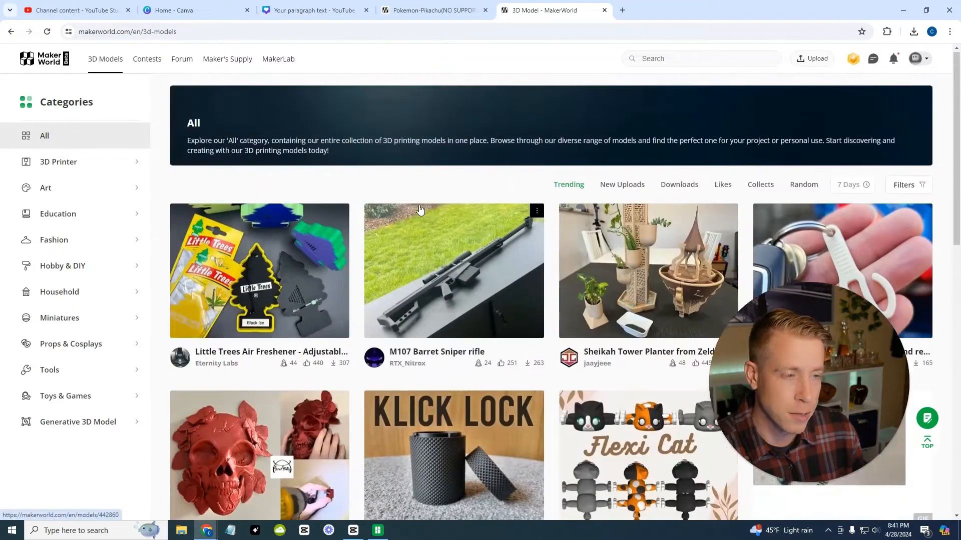
click(673, 58)
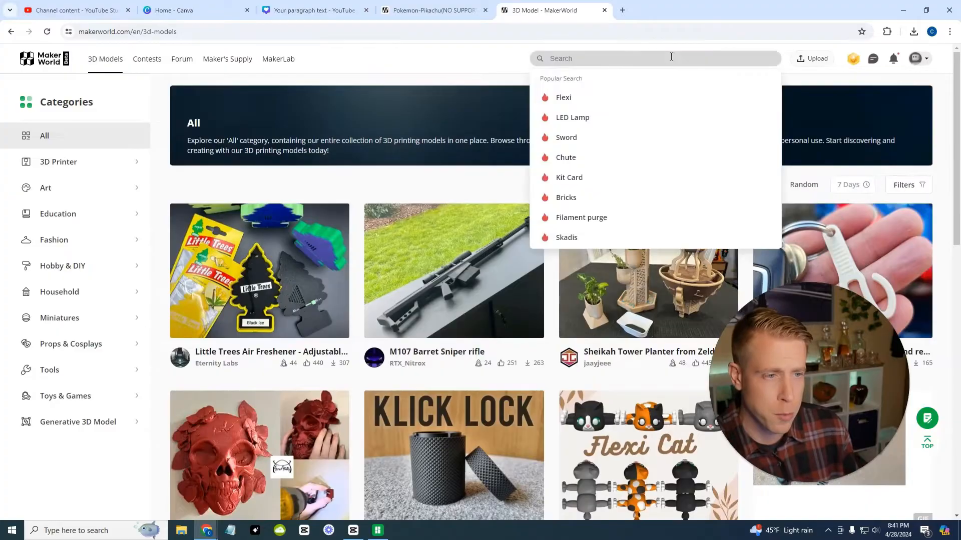
text(pl)
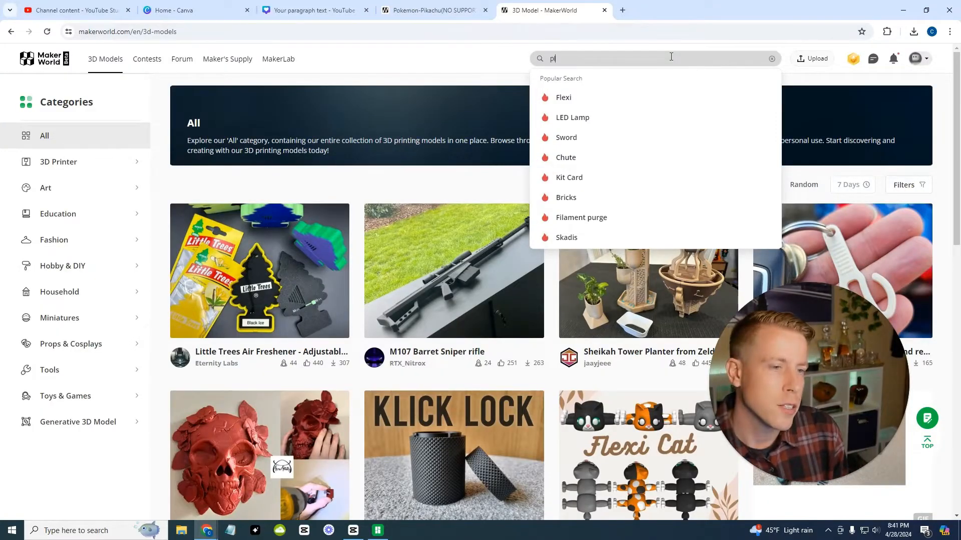
text(pokemon)
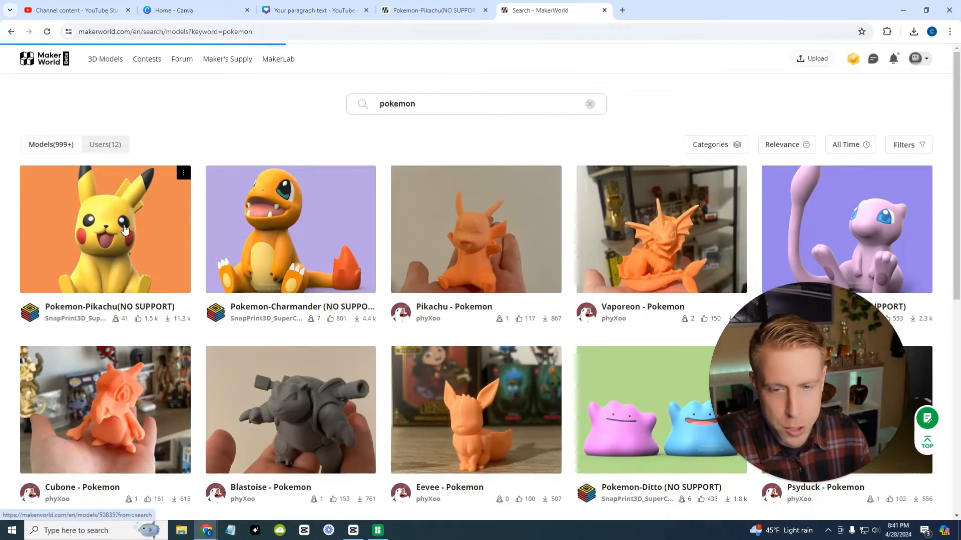
click(104, 229)
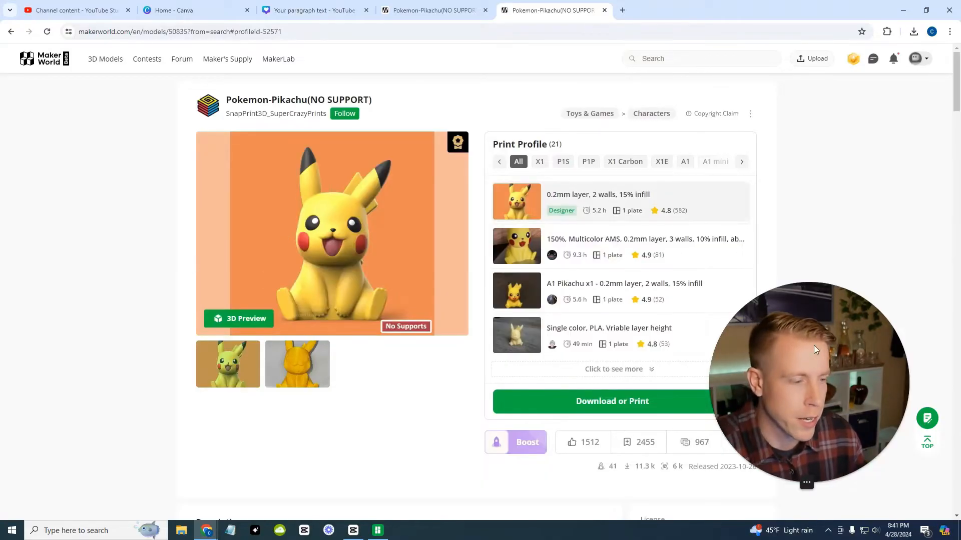
mouse_move(570, 201)
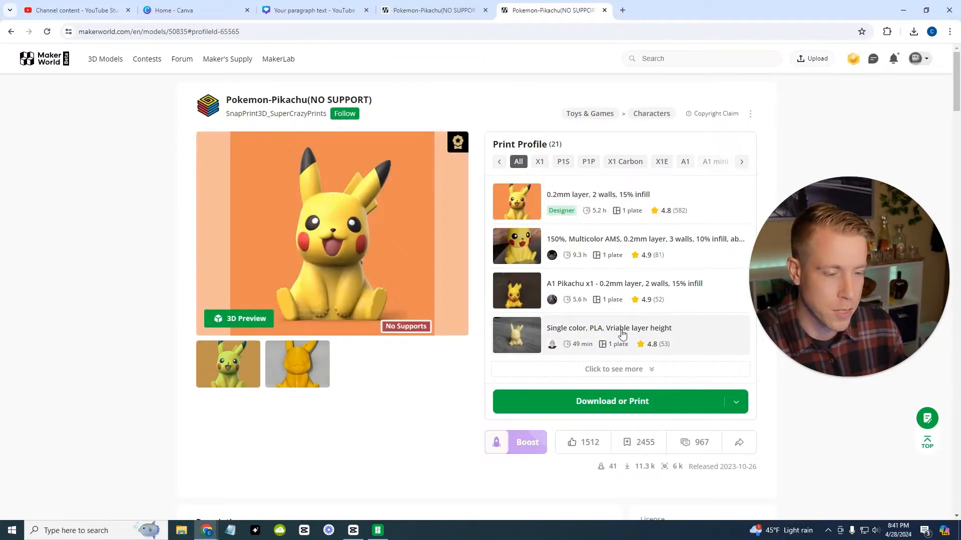
click(611, 401)
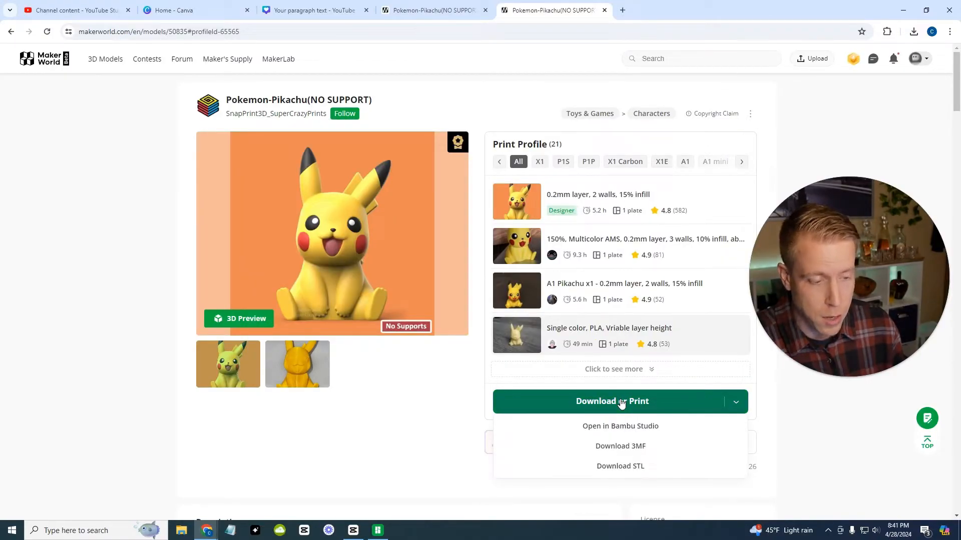
mouse_move(619, 426)
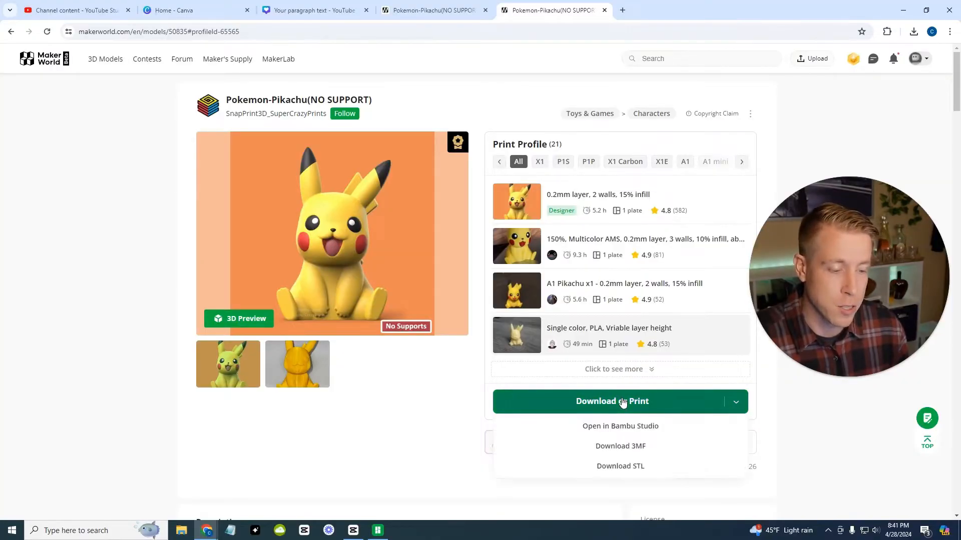
Import the Pikachu model from MakerWorld into Bambu Studio via the browser prompt
click(619, 425)
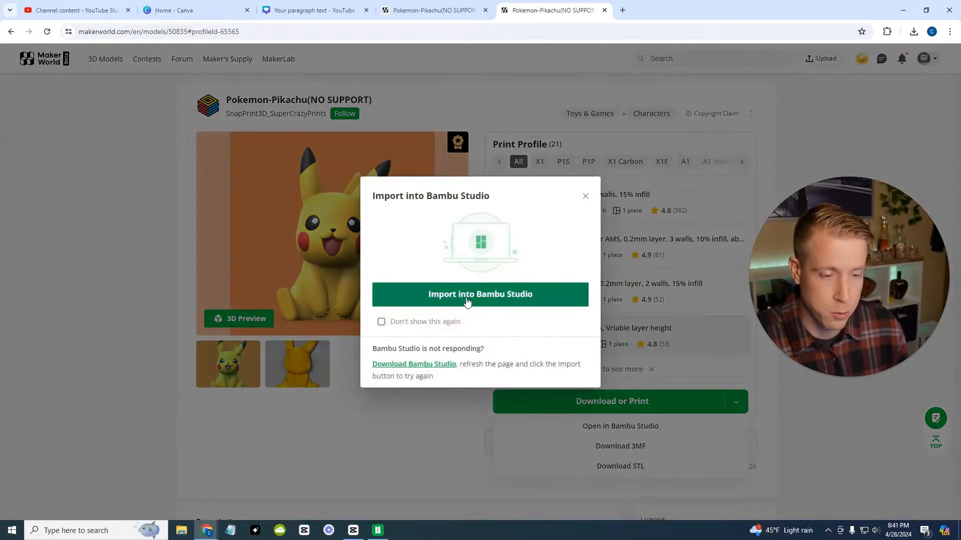
click(480, 294)
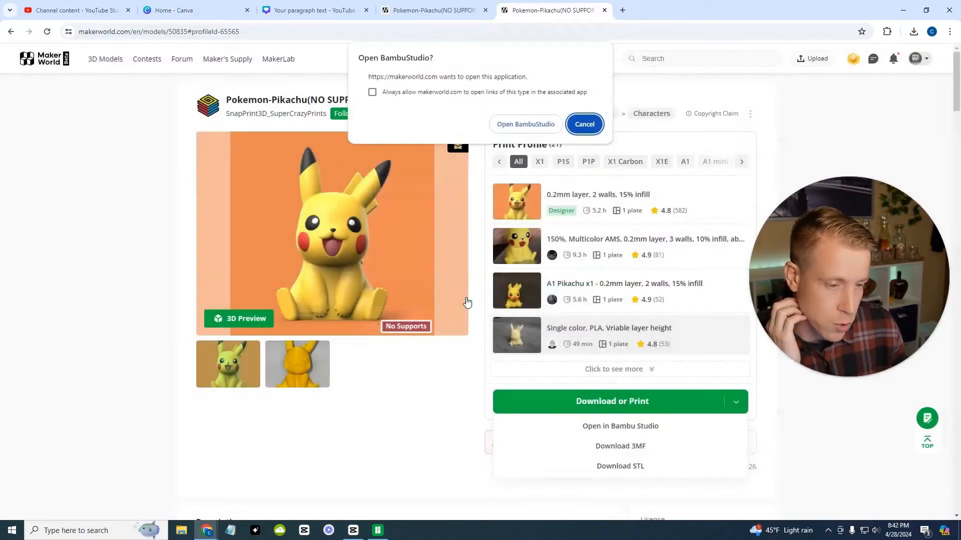
click(524, 123)
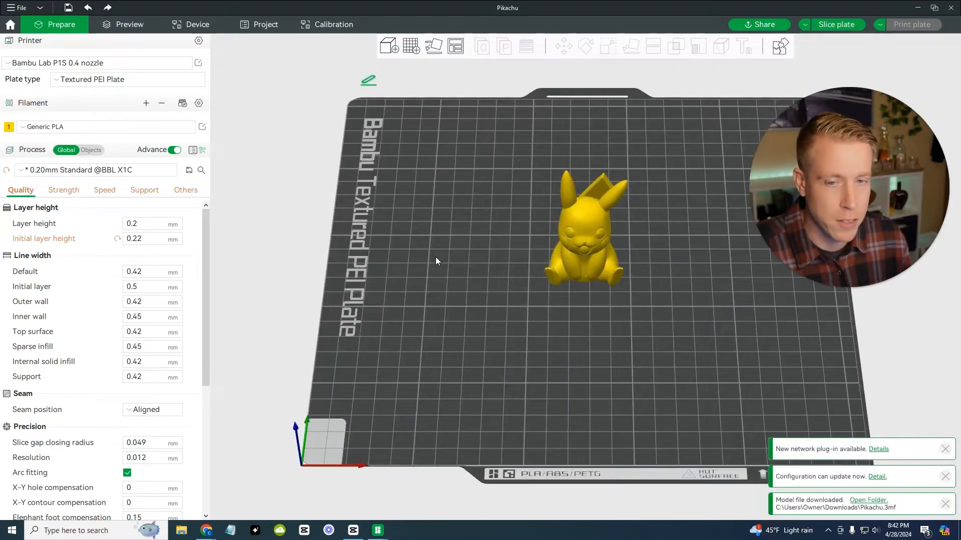
drag(436, 261, 626, 341)
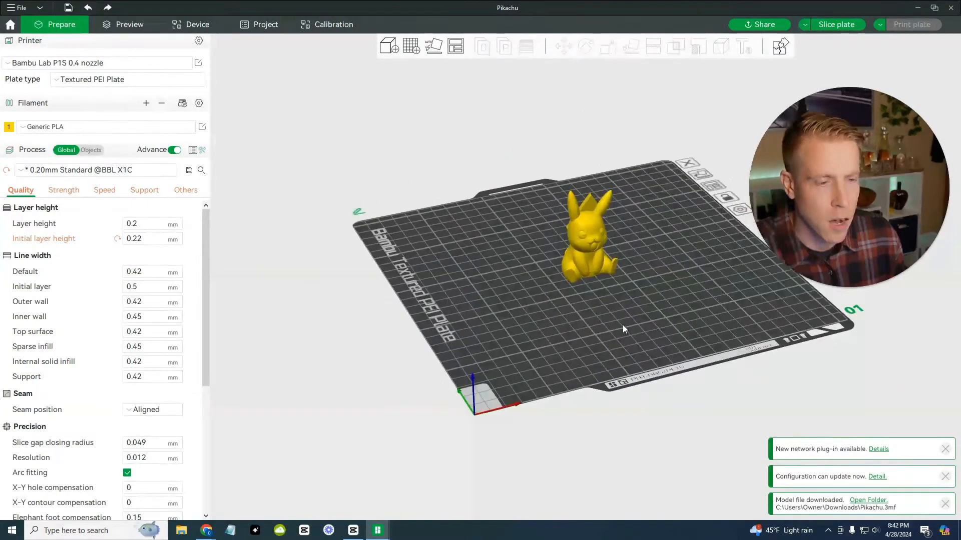
drag(623, 329, 524, 331)
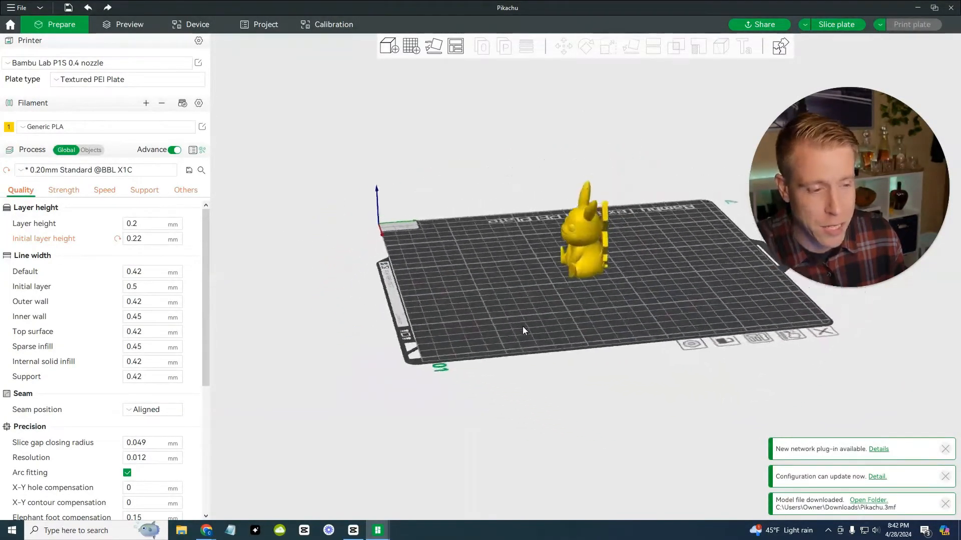
drag(524, 330, 609, 333)
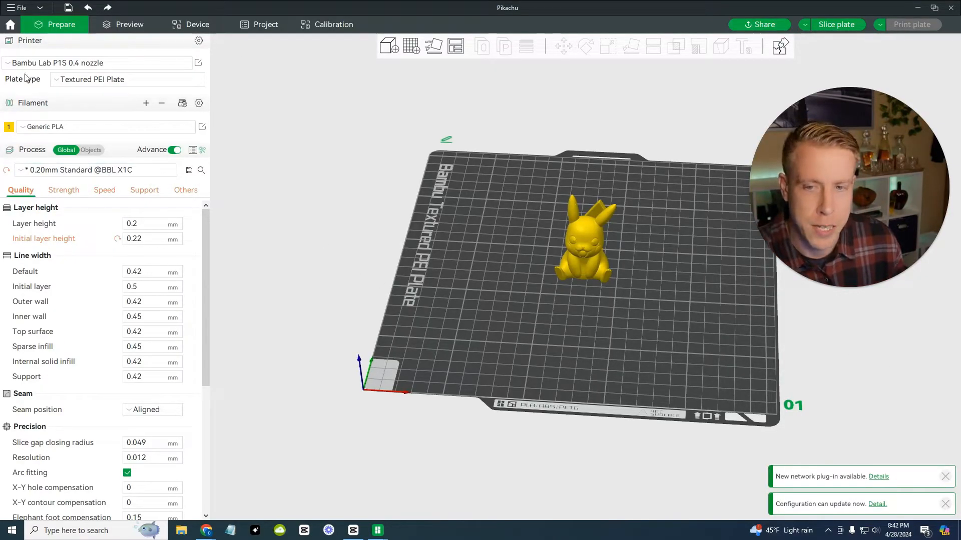
click(98, 62)
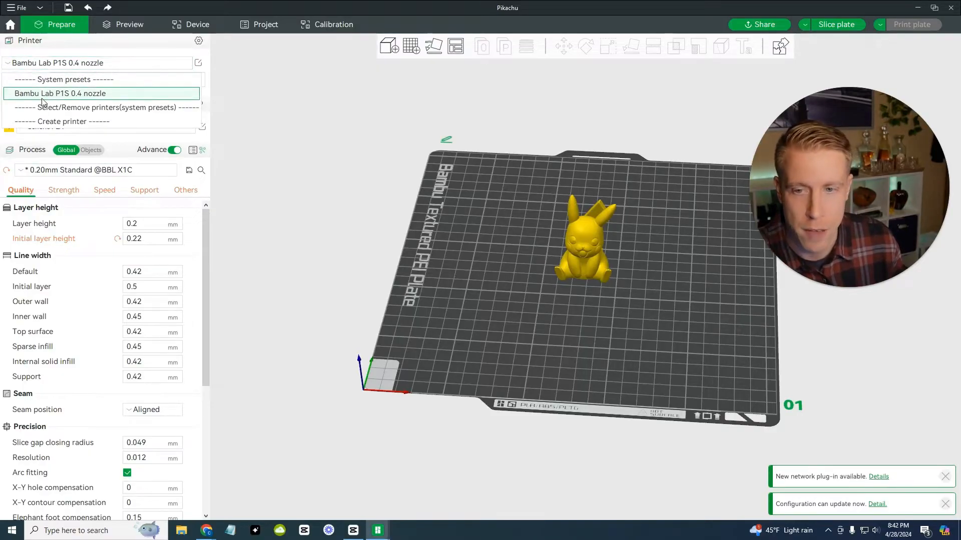
click(58, 93)
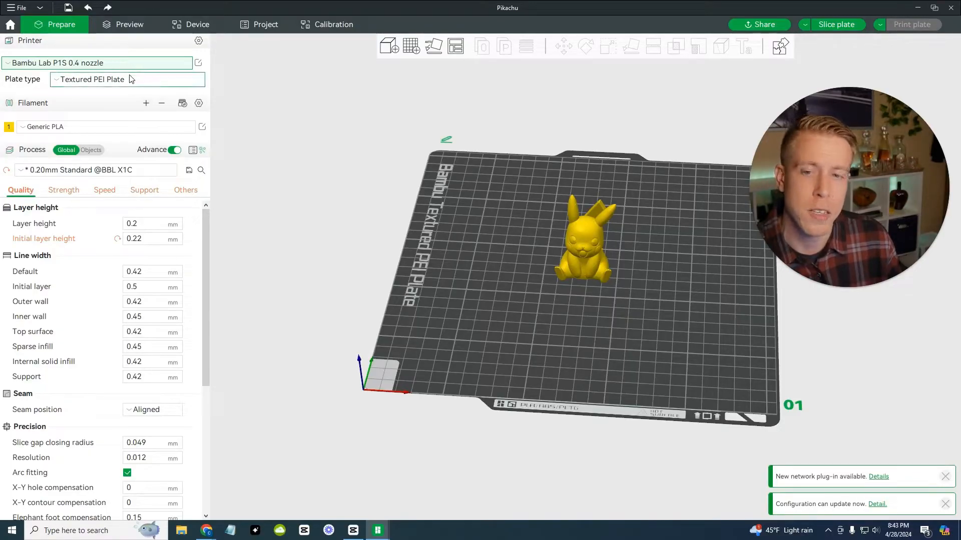
mouse_move(69, 132)
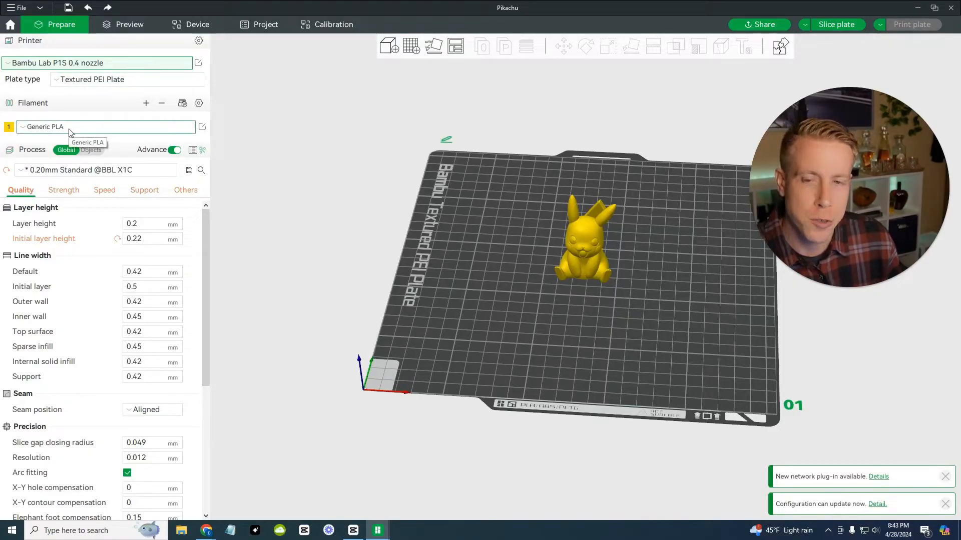
click(104, 127)
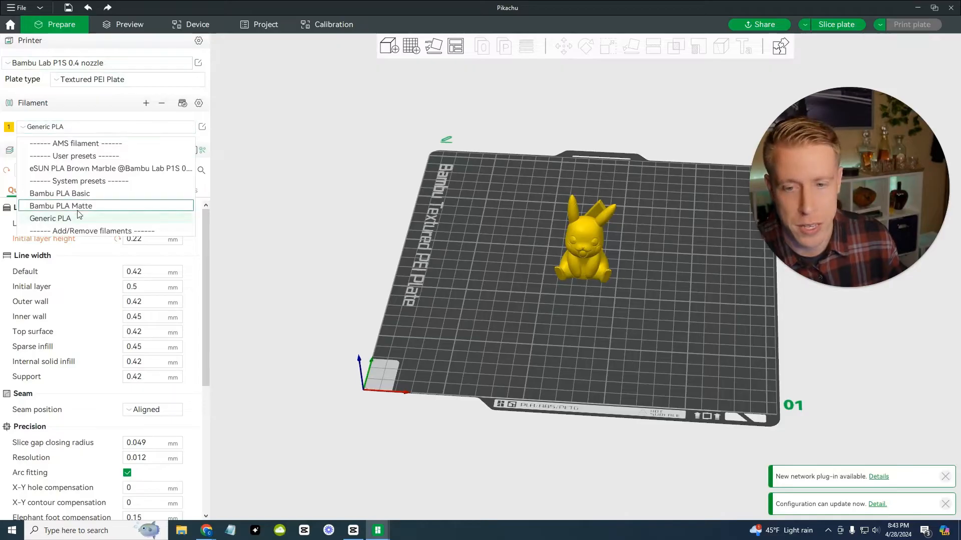
mouse_move(78, 218)
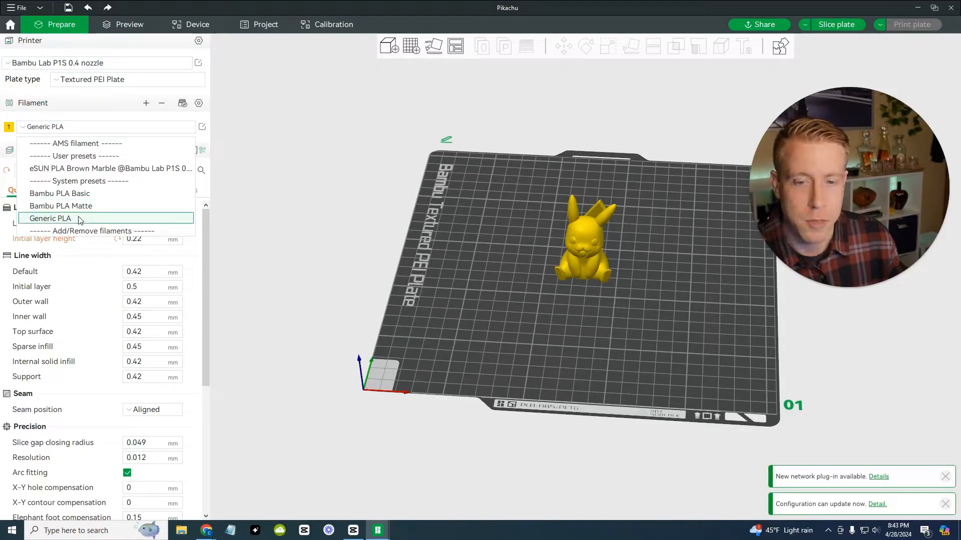
click(50, 218)
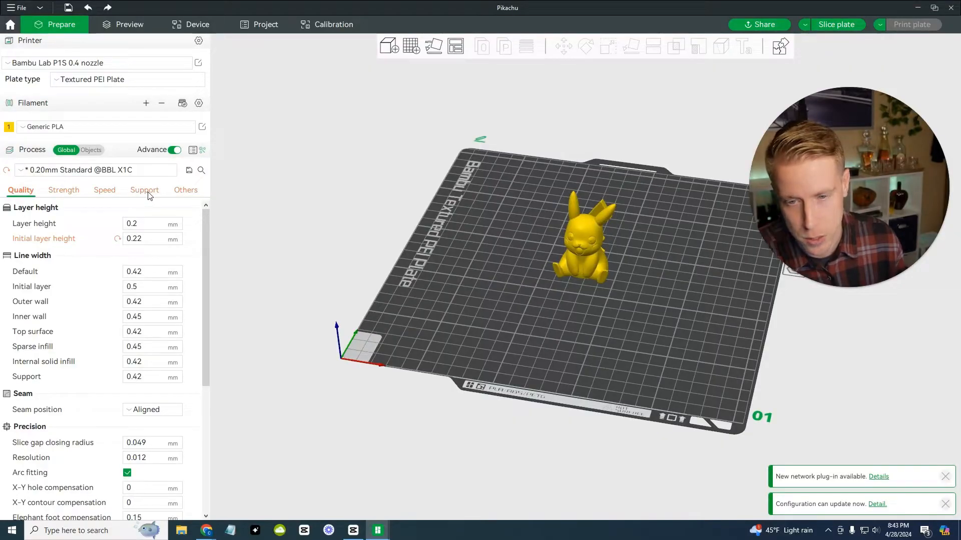
Enable support and set the support type to normal(auto)
click(144, 190)
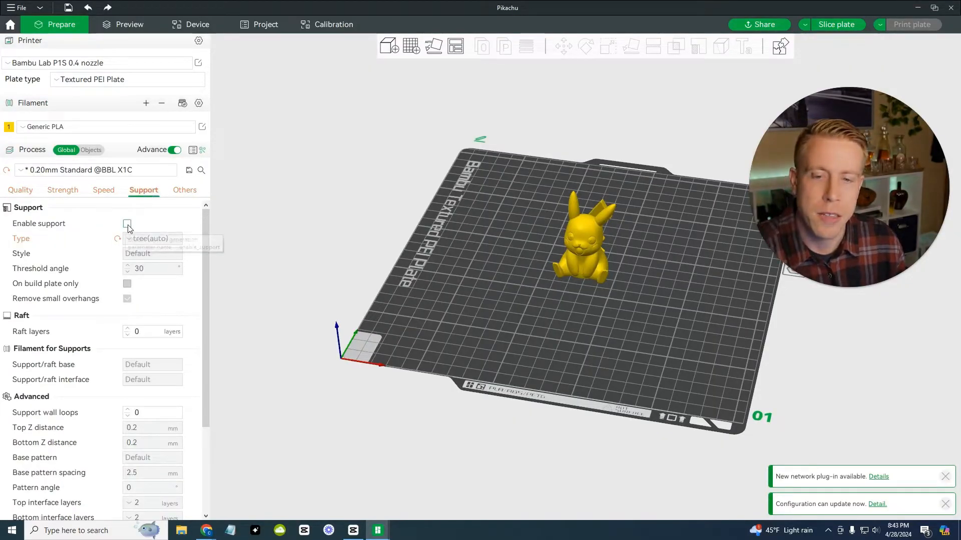
click(127, 223)
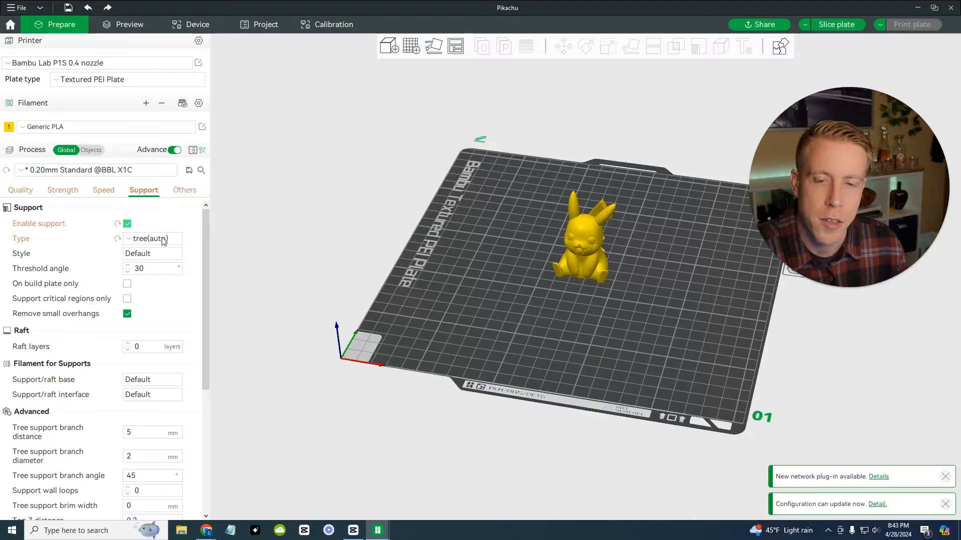
click(151, 238)
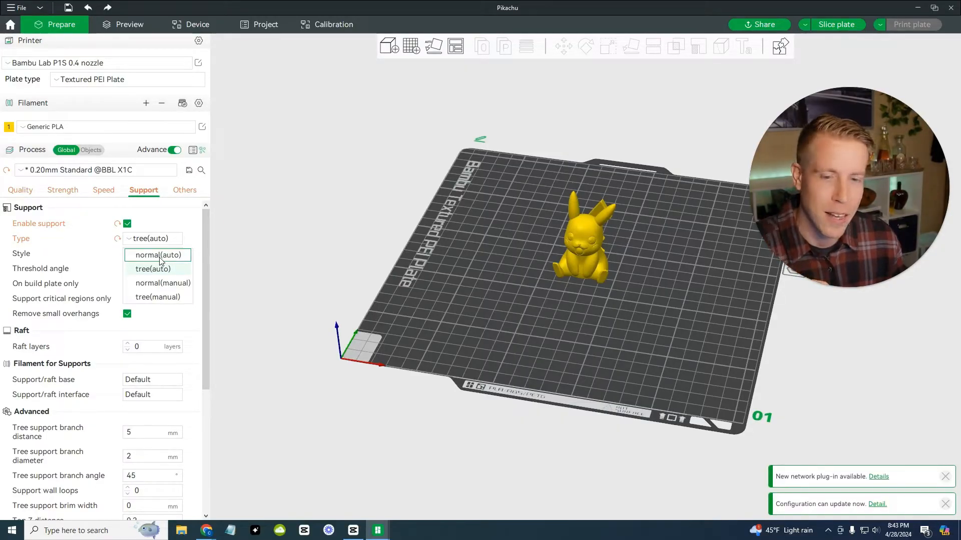
click(157, 255)
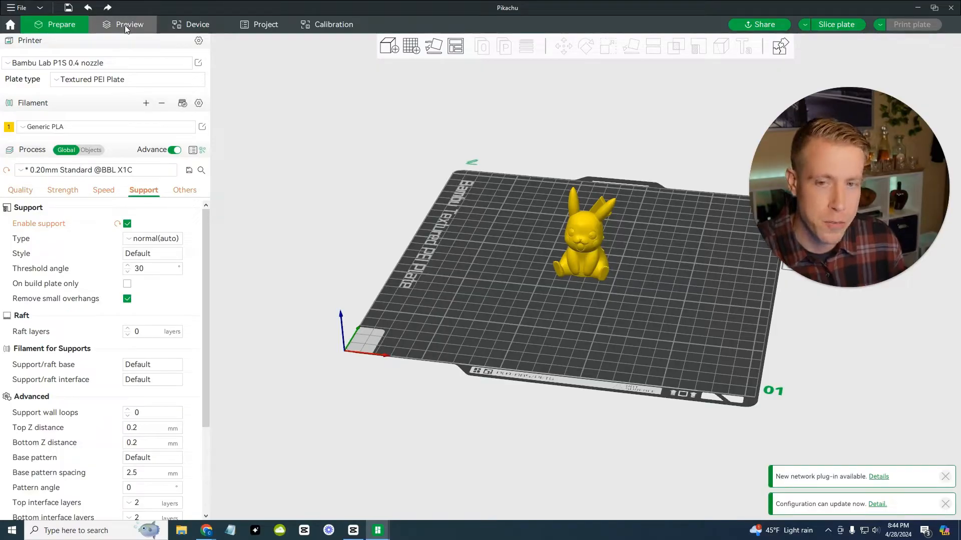
click(835, 24)
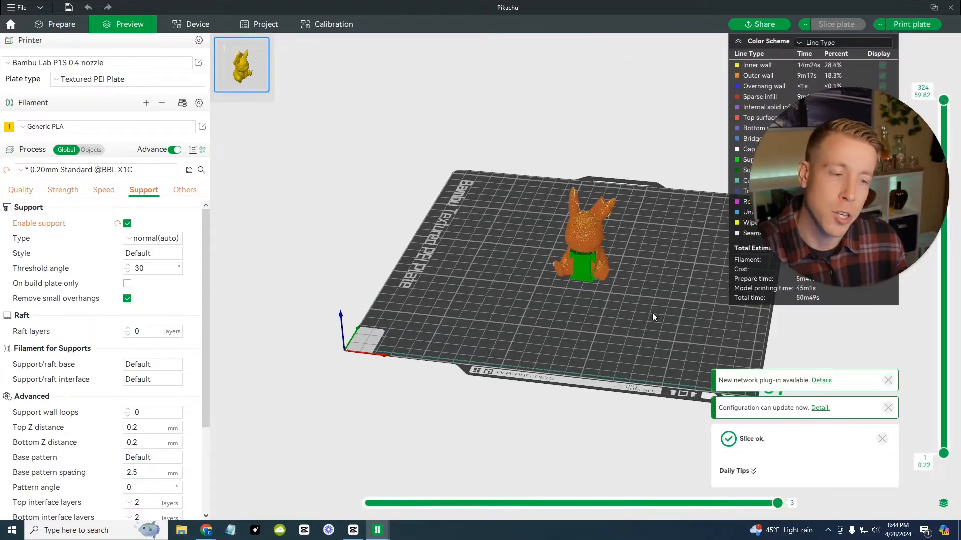
drag(653, 317, 592, 311)
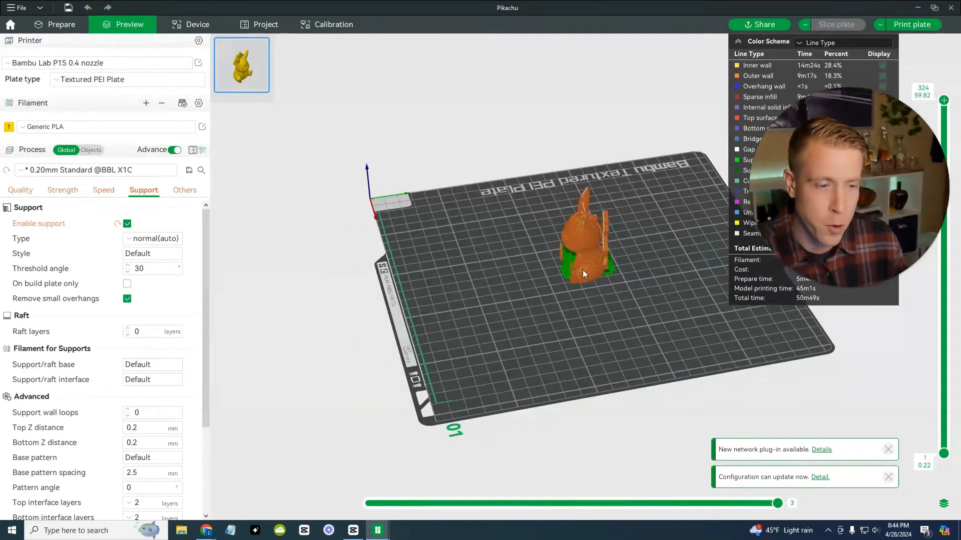
drag(582, 276, 521, 289)
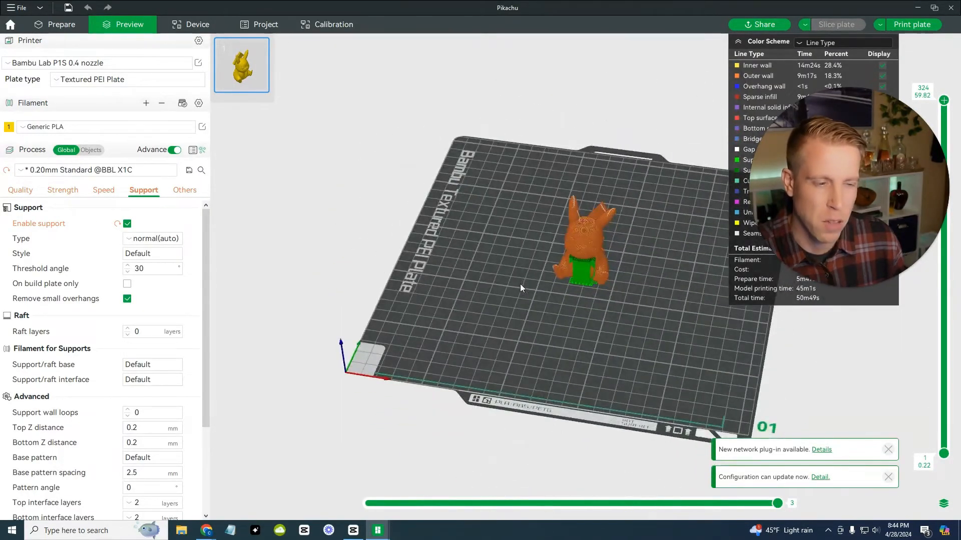
mouse_move(236, 226)
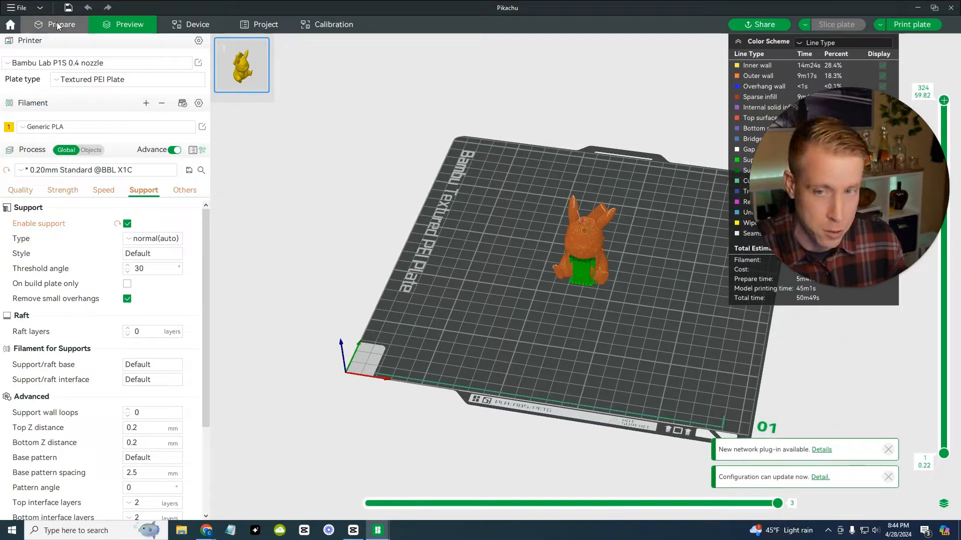
Change the support type to tree(auto) in Prepare and slice the plate again
click(54, 24)
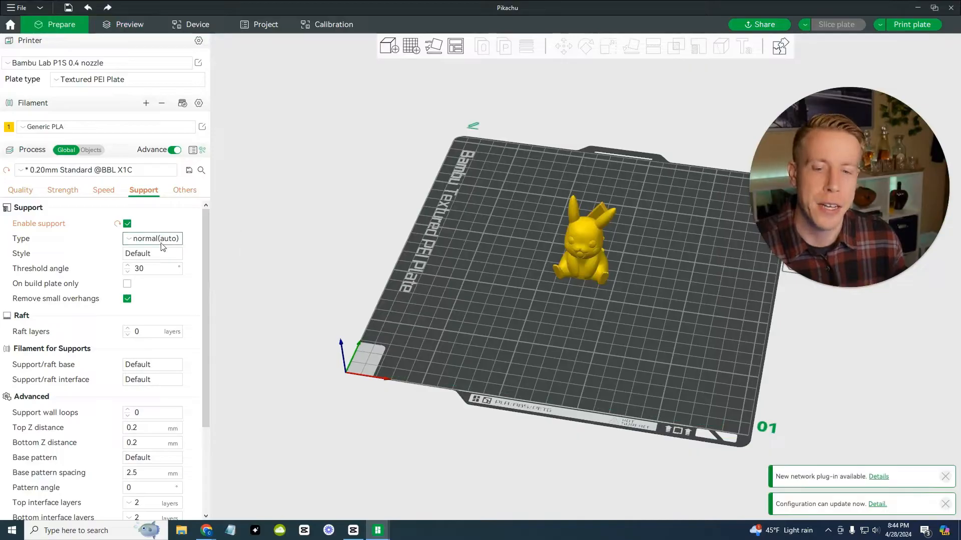
click(152, 239)
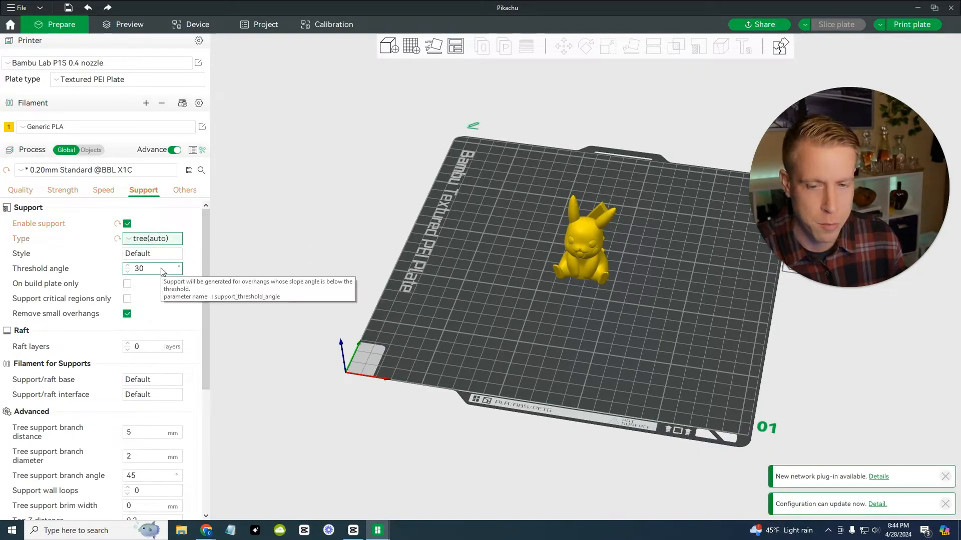
click(129, 25)
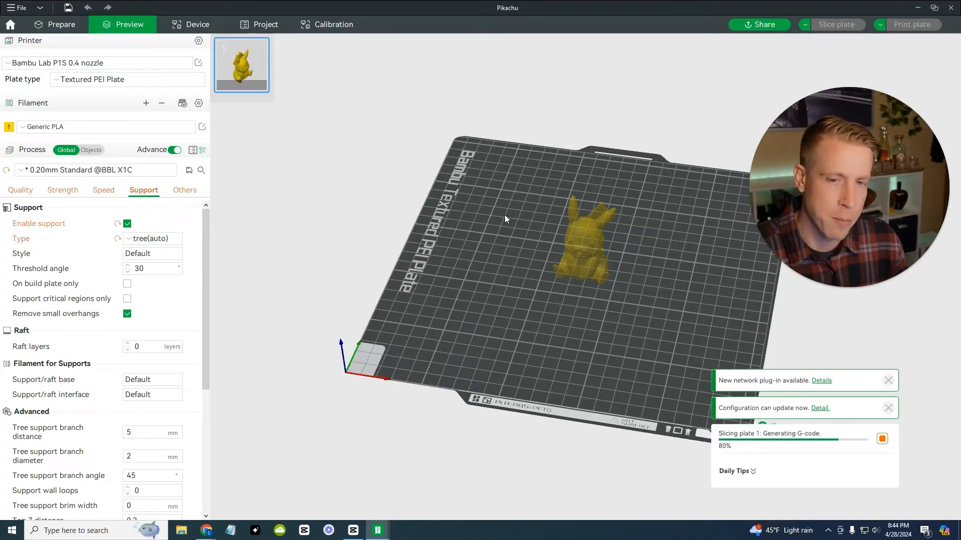
mouse_move(638, 316)
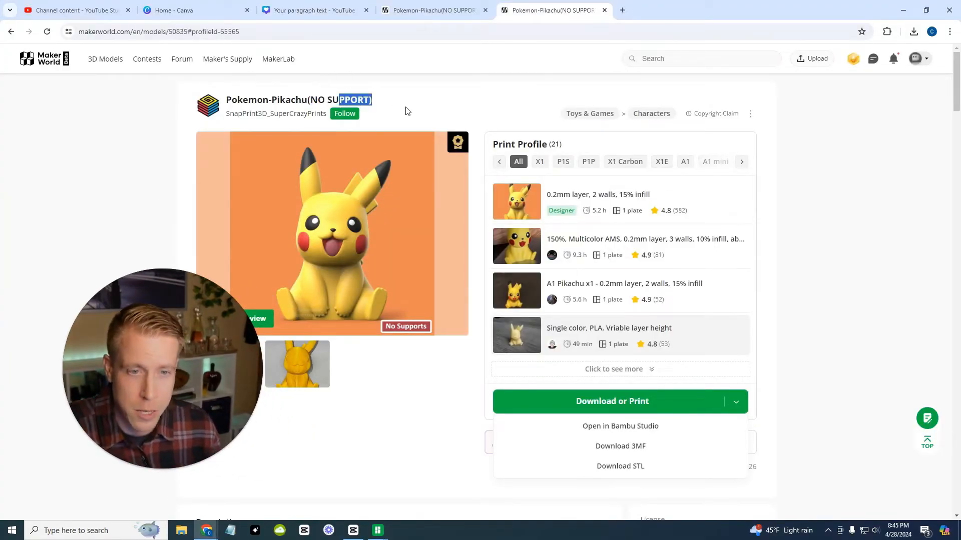
scroll(down, 3)
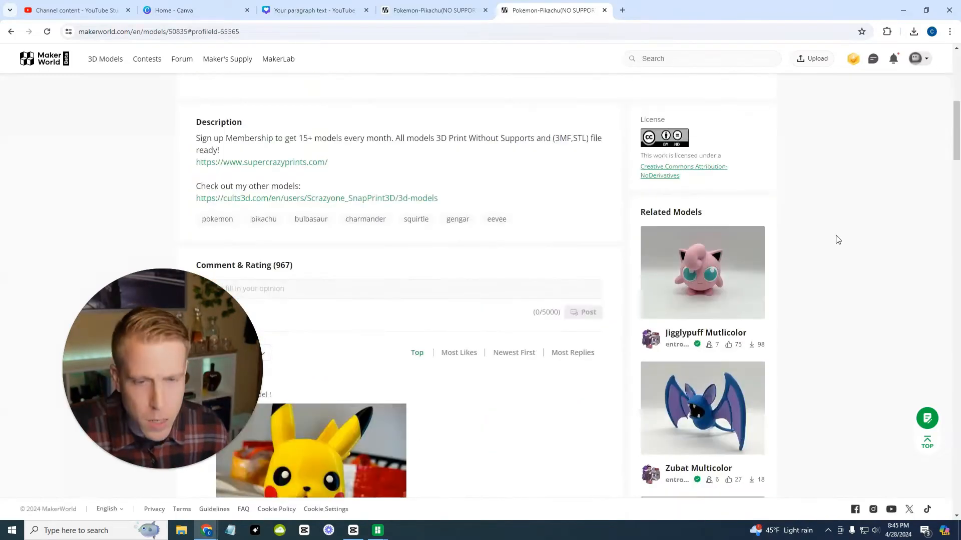
scroll(down, 3)
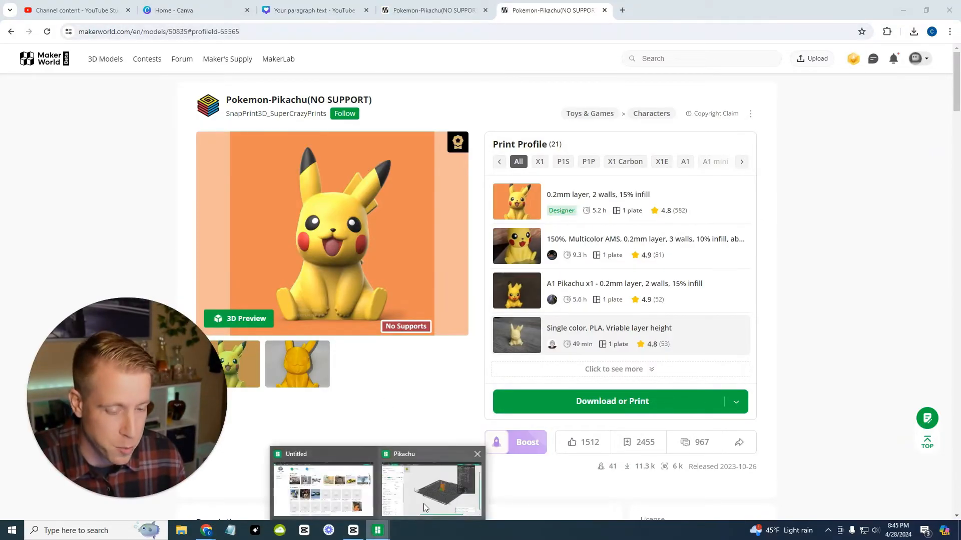
Return to the Pikachu project in Bambu Studio and uncheck Enable support
click(428, 487)
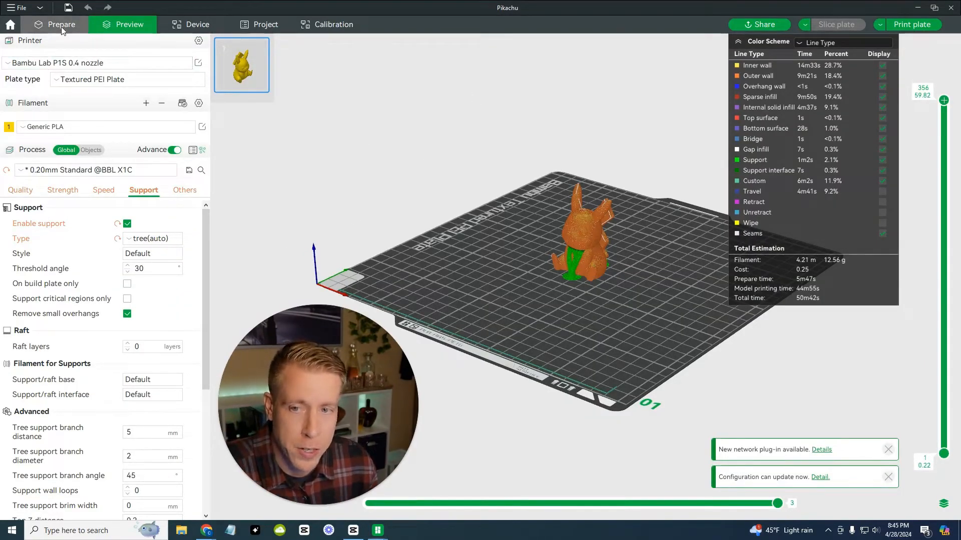
click(55, 25)
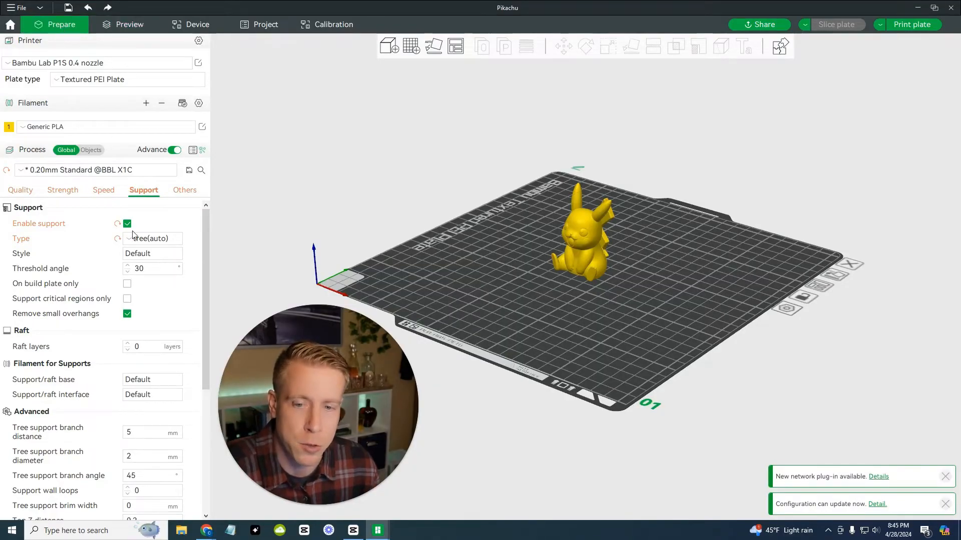
click(126, 223)
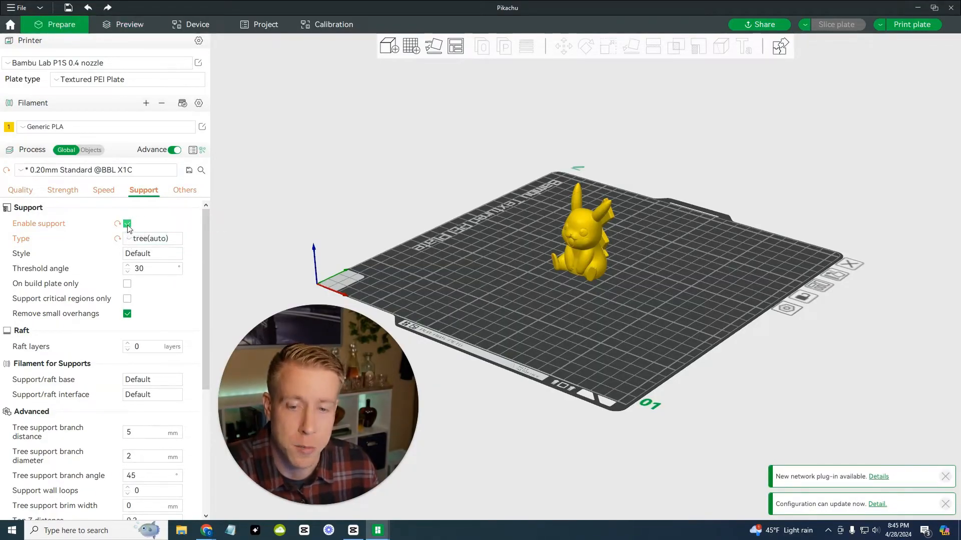
click(126, 223)
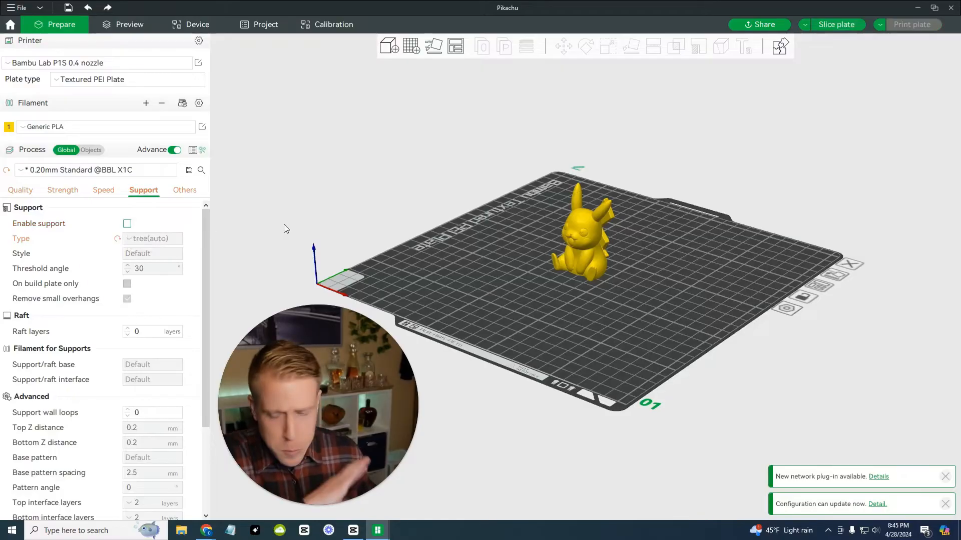
mouse_move(298, 179)
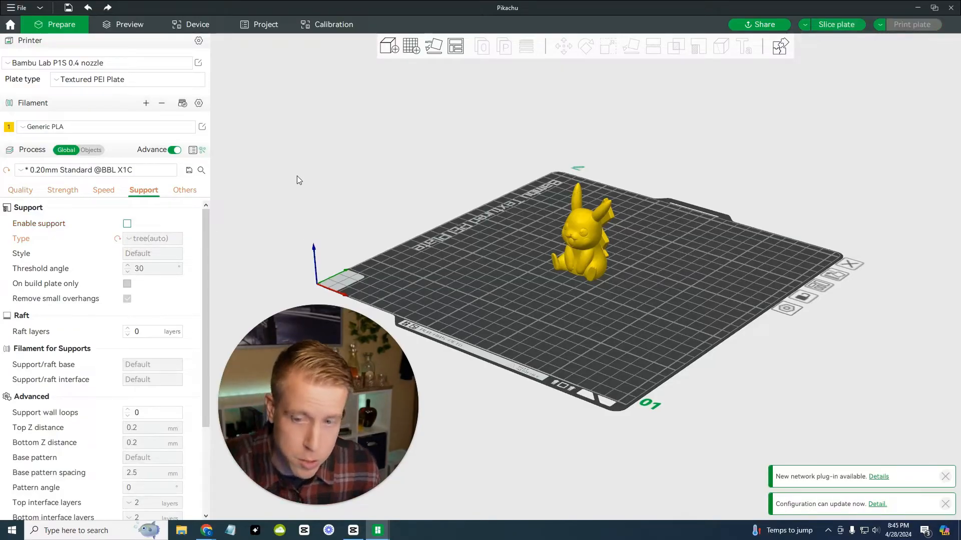
mouse_move(96, 62)
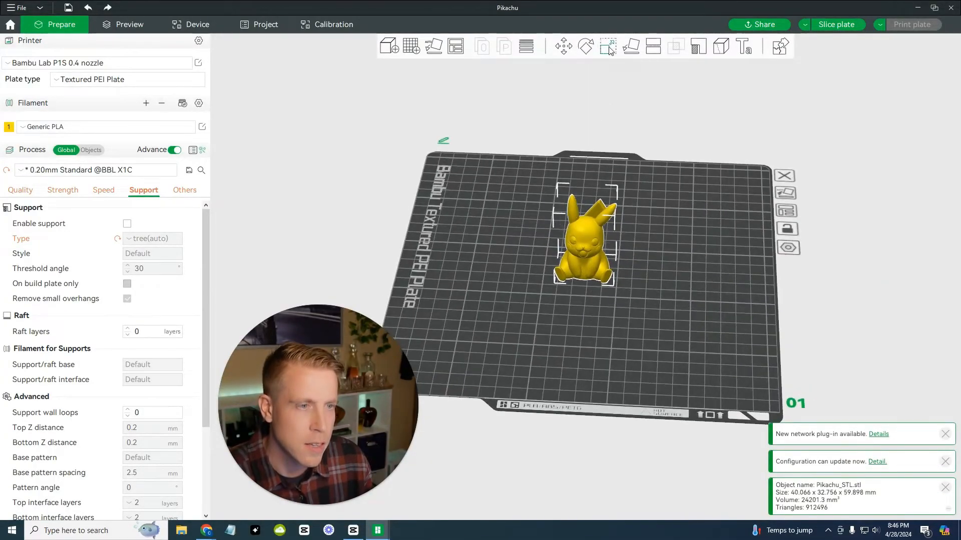
mouse_move(606, 46)
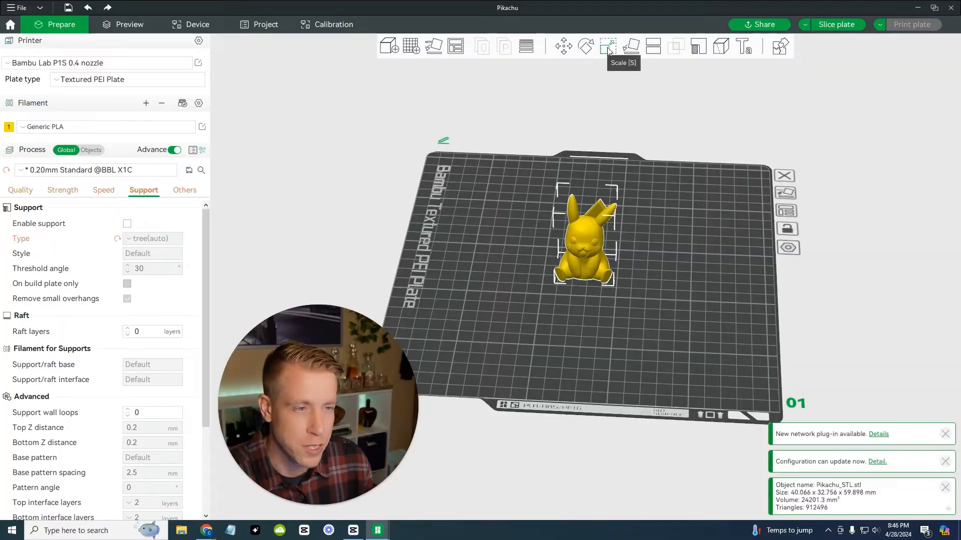
Scale the Pikachu model uniformly to 200%, about 80 × 66 × 120 mm
click(606, 46)
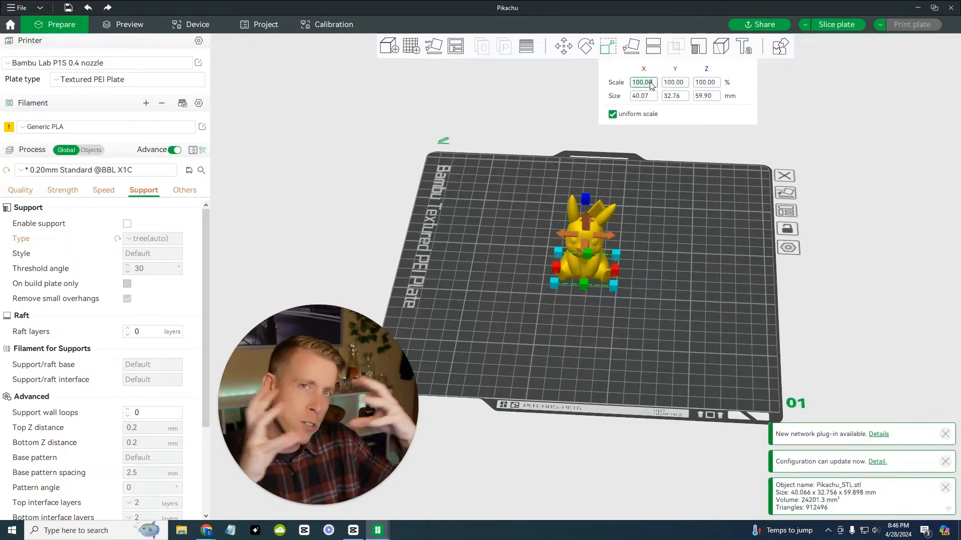
text(20)
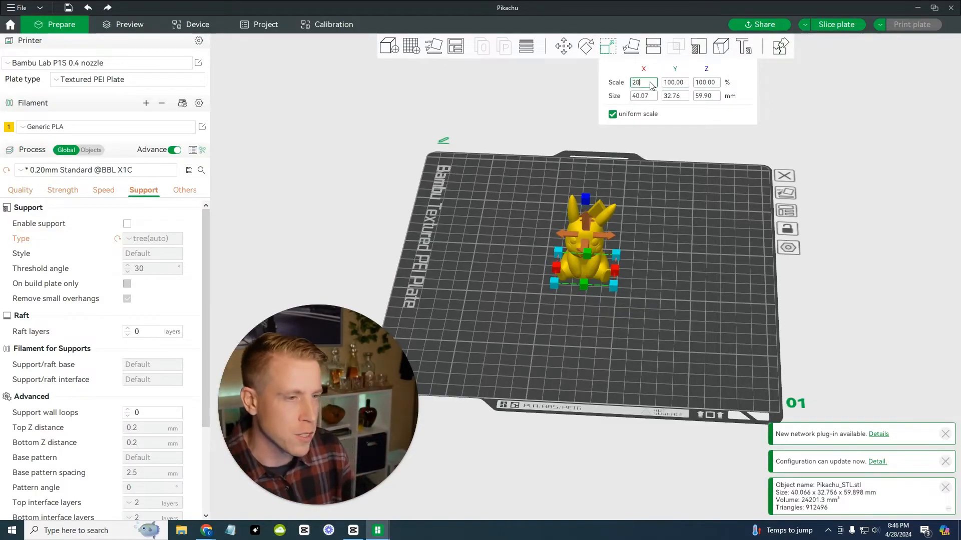
text(200.00)
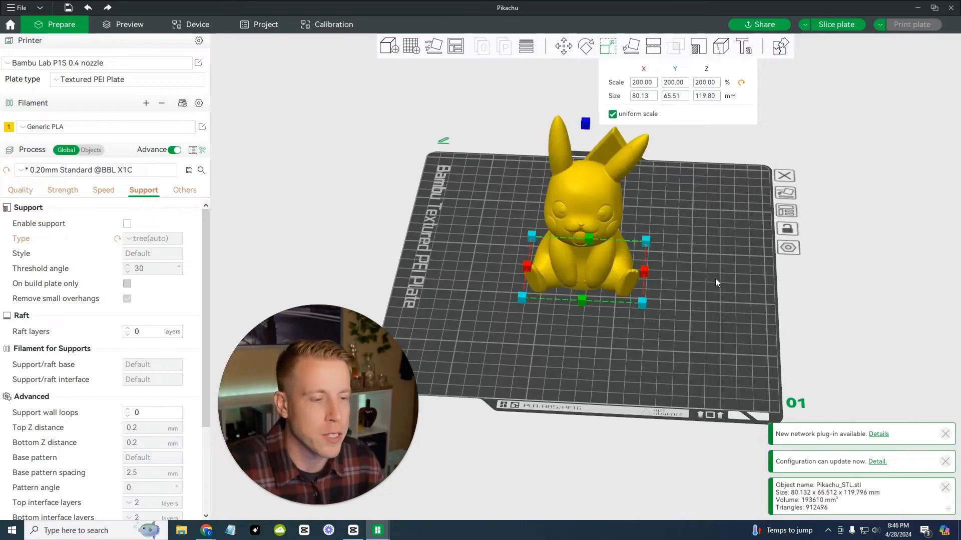
click(716, 282)
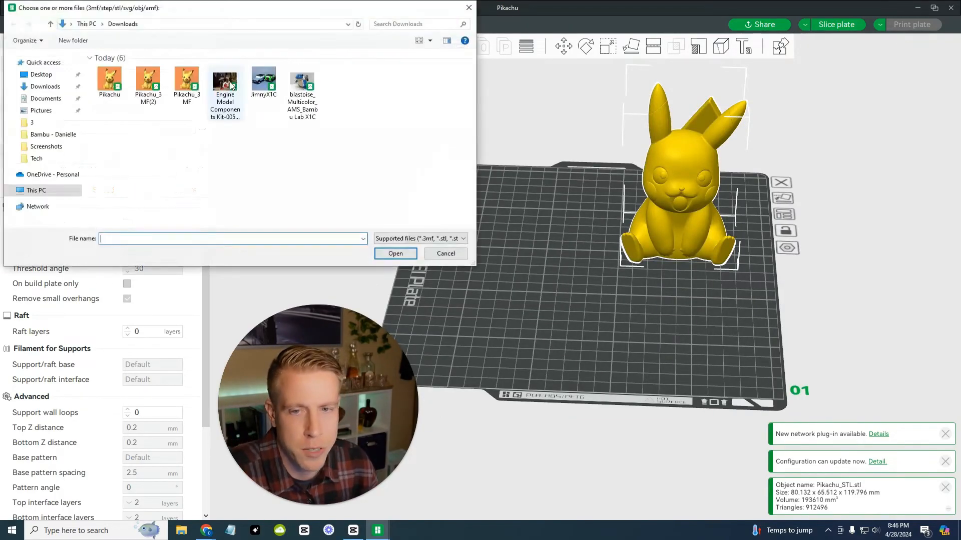
Import Pikachu.3mf from Downloads as geometry only, adding an original-size Pikachu
click(396, 253)
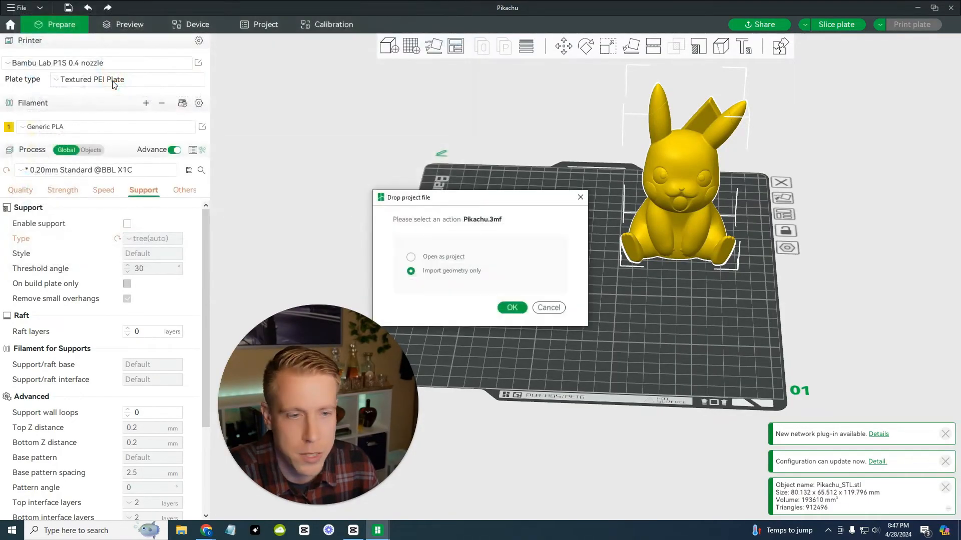
click(511, 308)
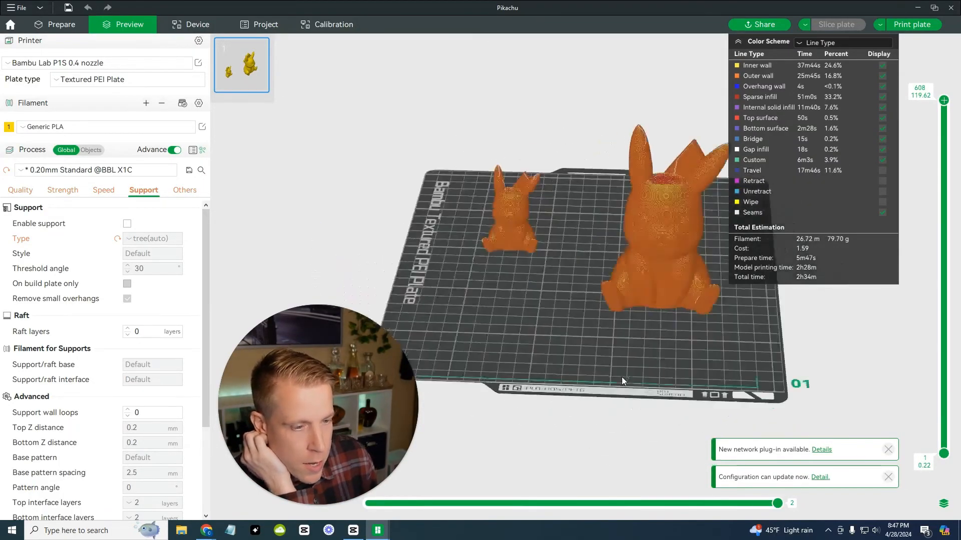
Orbit the preview to inspect both sliced Pikachus, estimated 2h34m and 79.7 g
drag(622, 382, 690, 351)
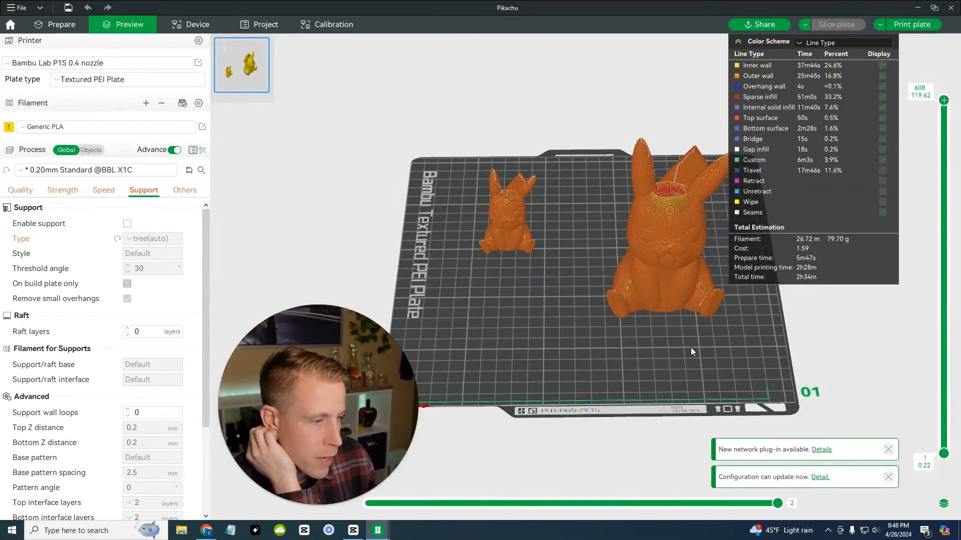
mouse_move(435, 176)
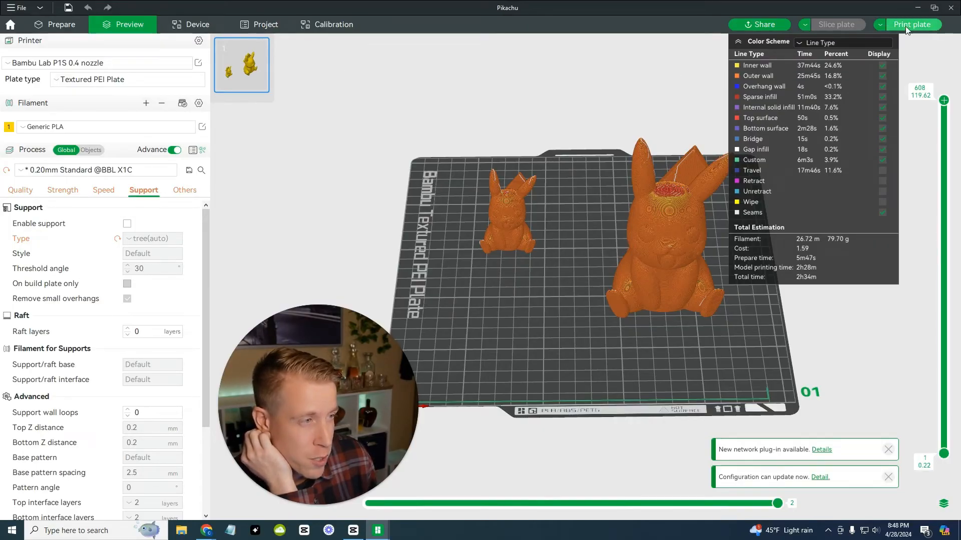
Send the plate to printer The BEAST with Bed Leveling and Timelapse enabled
click(912, 25)
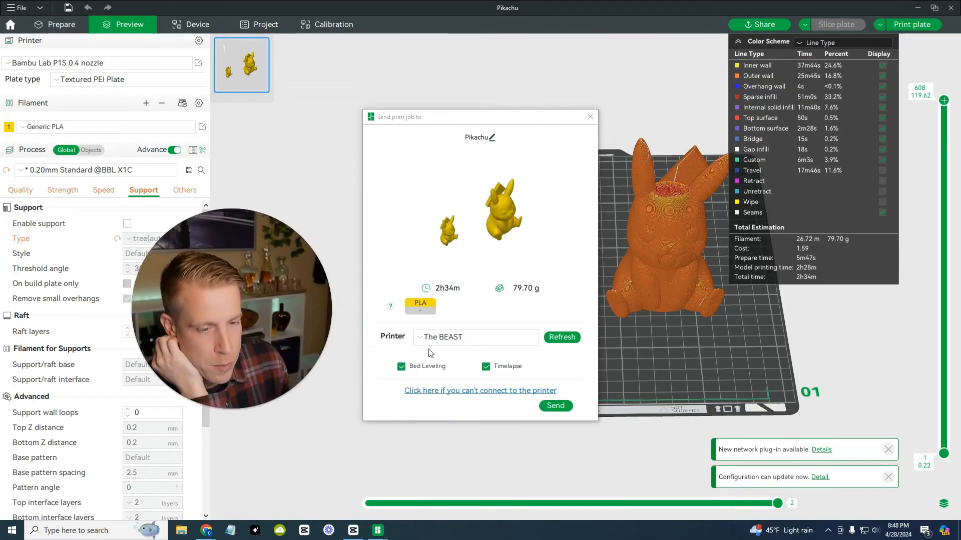
click(475, 337)
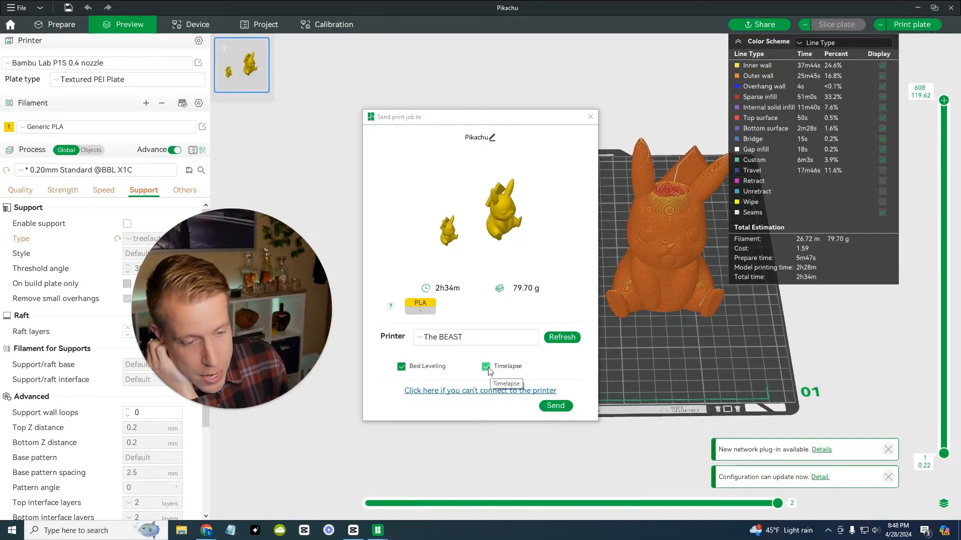
click(555, 406)
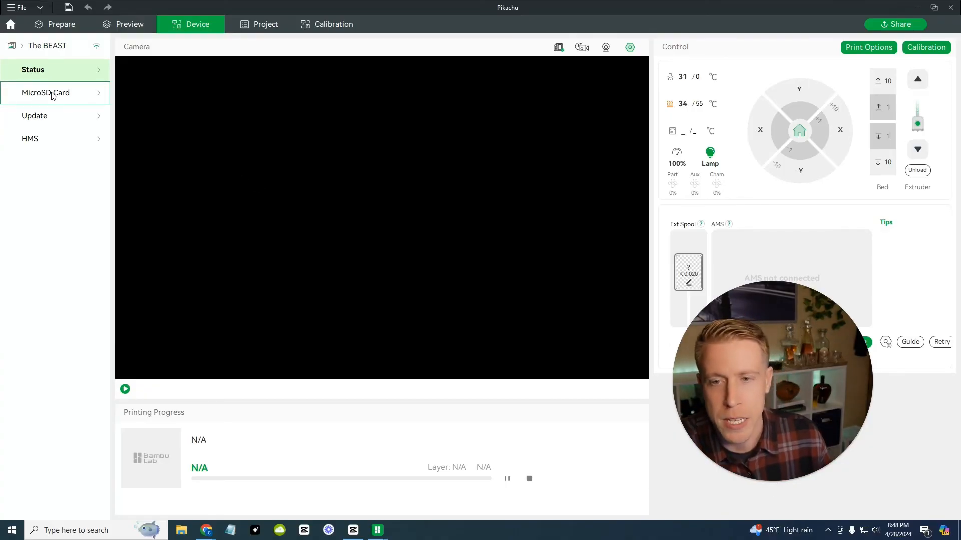
Browse the printer's MicroSD model files, then return to the Pikachu job status and start the camera feed
click(46, 93)
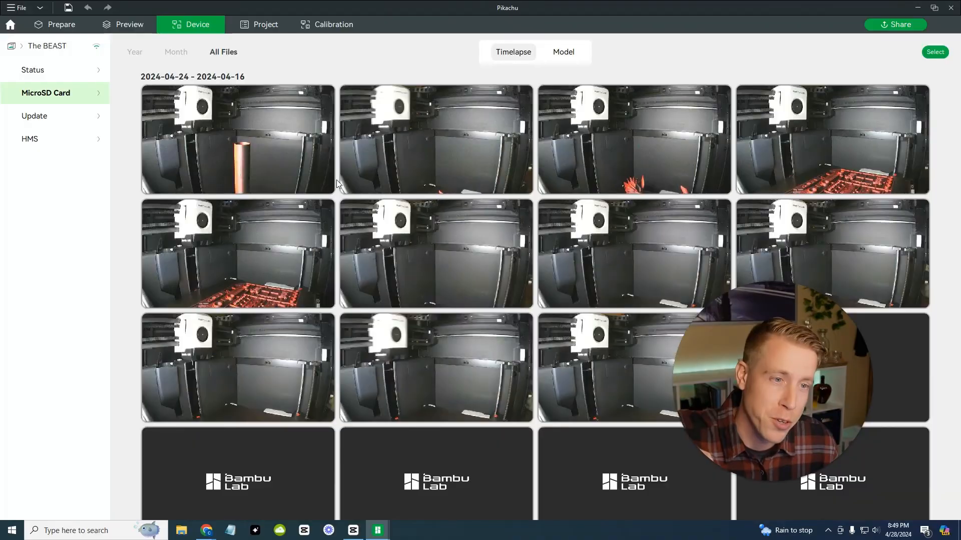
click(562, 52)
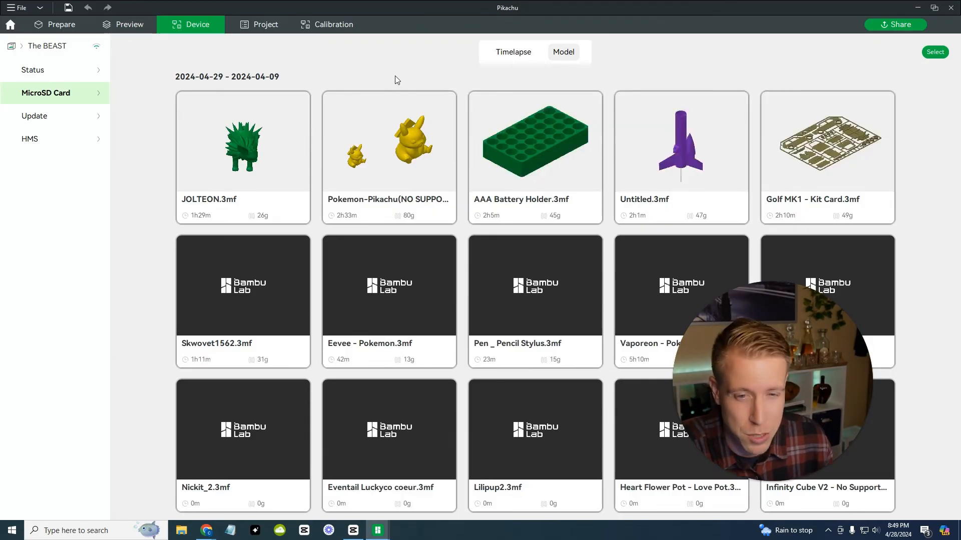
click(33, 70)
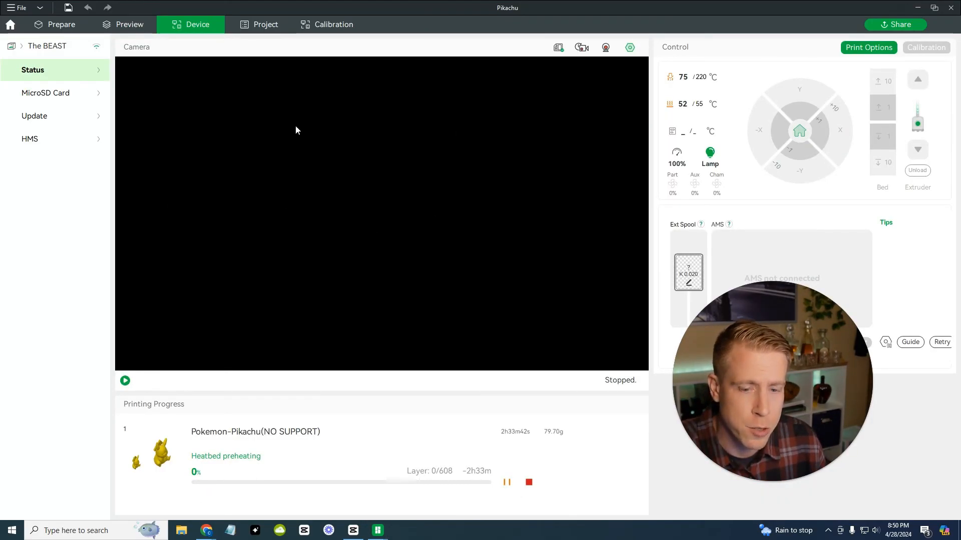
click(125, 381)
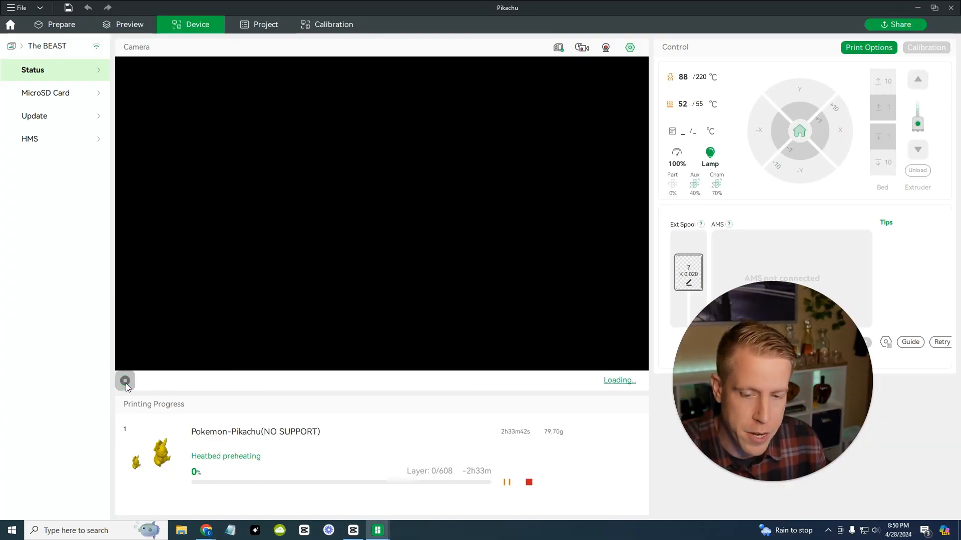